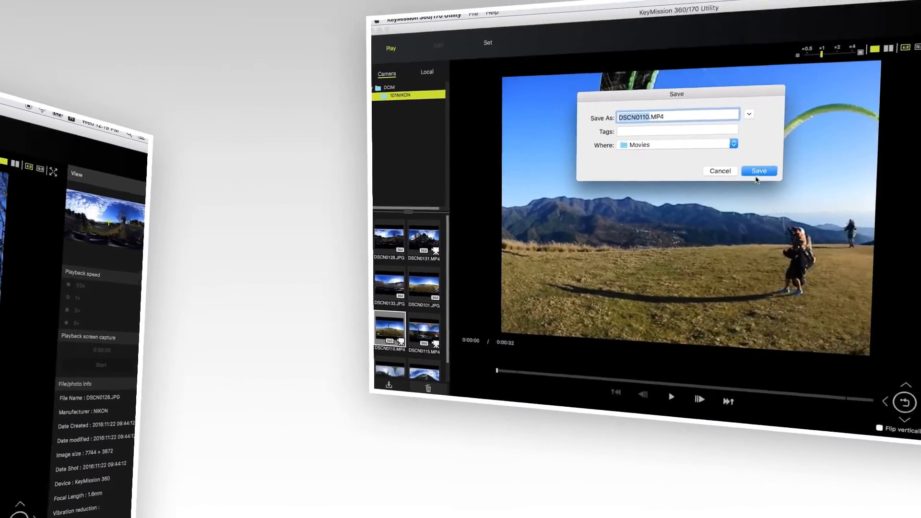
Save DSCN0110.MP4 into the Movies folder under its original name.
{"action": "left_click", "coordinate": [758, 171]}
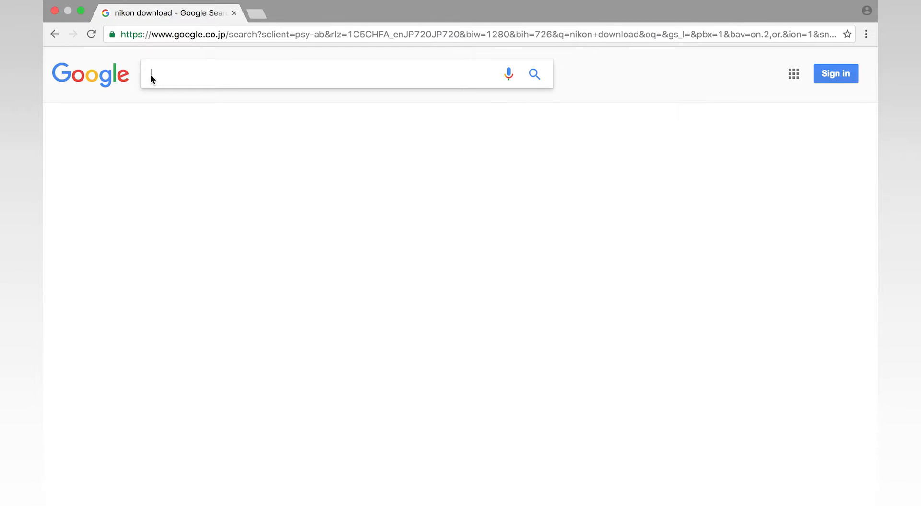
Search Google for Nikon Download Center and look up KeyMission 360/170 Utility there.
{"action": "type", "text": "nikon download center"}
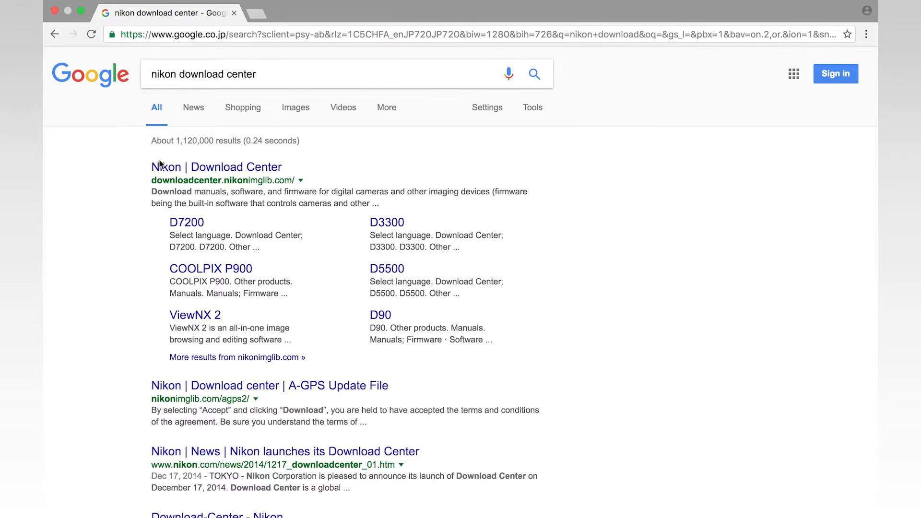
{"action": "left_click", "coordinate": [216, 167]}
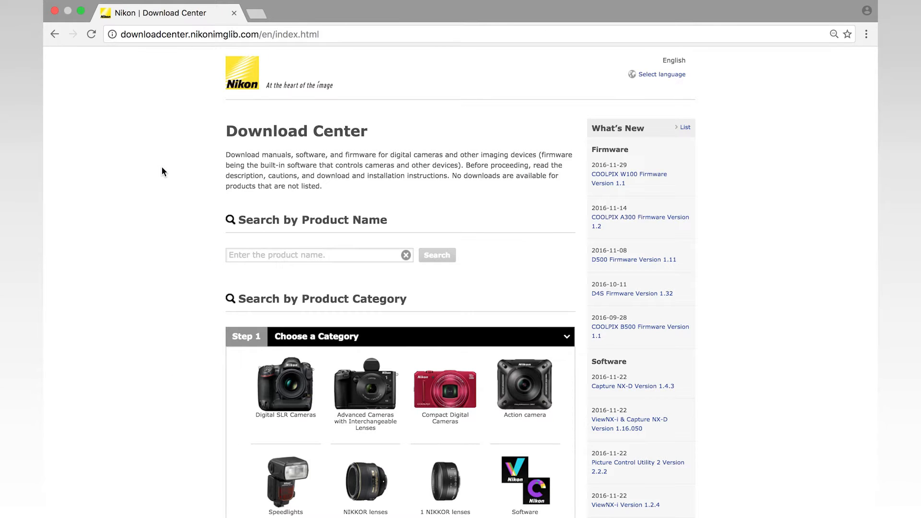
{"action": "type", "text": "key"}
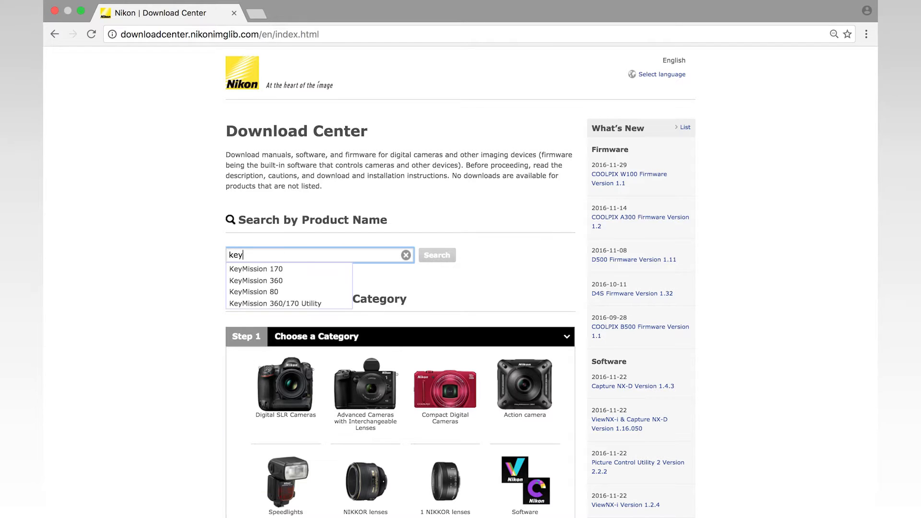
{"action": "left_click", "coordinate": [277, 304]}
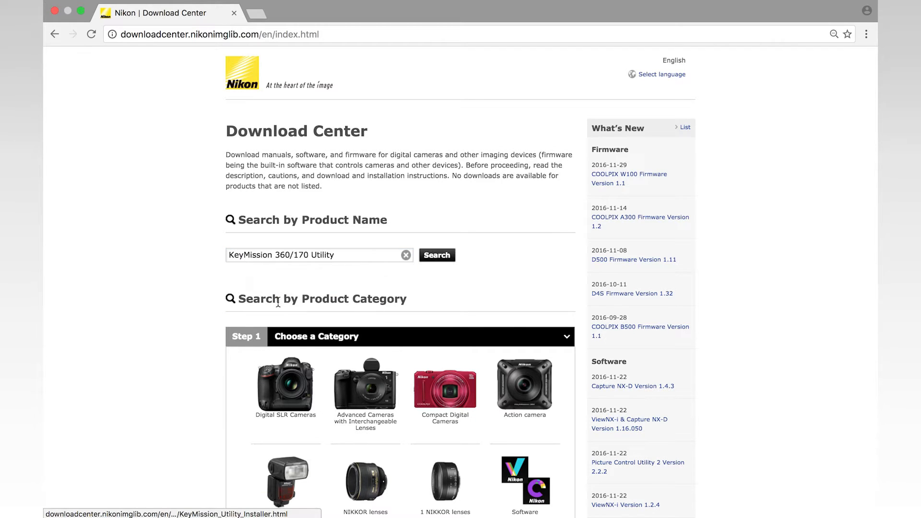
{"action": "left_click", "coordinate": [437, 255]}
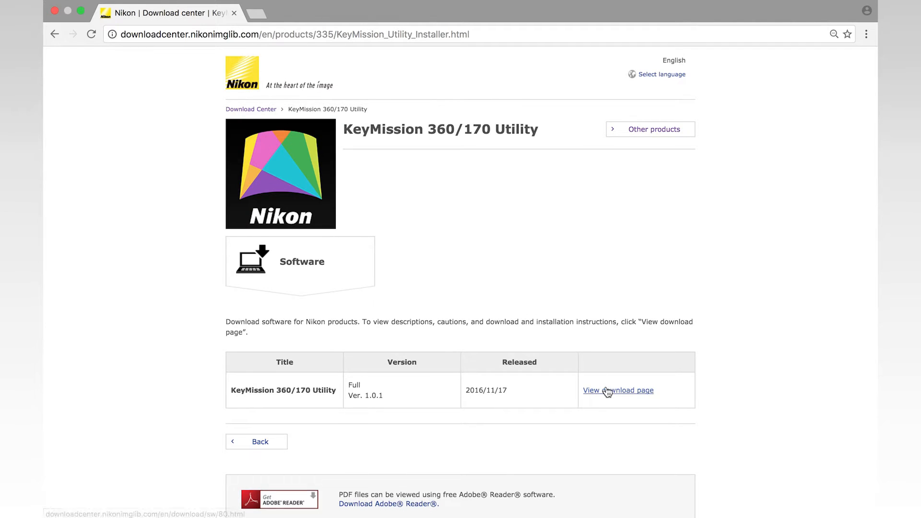
Accept the license, select USA and Latin America, and download the utility installer.
{"action": "left_click", "coordinate": [618, 390]}
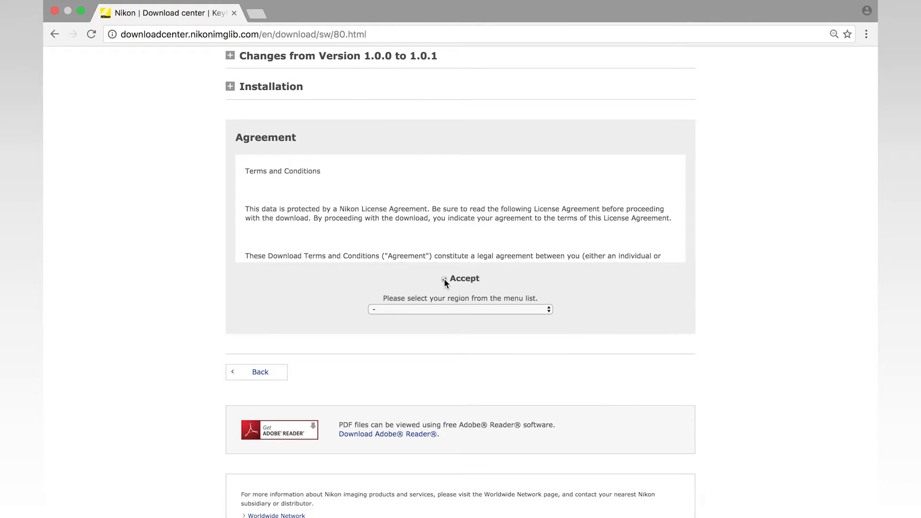
{"action": "left_click", "coordinate": [460, 308]}
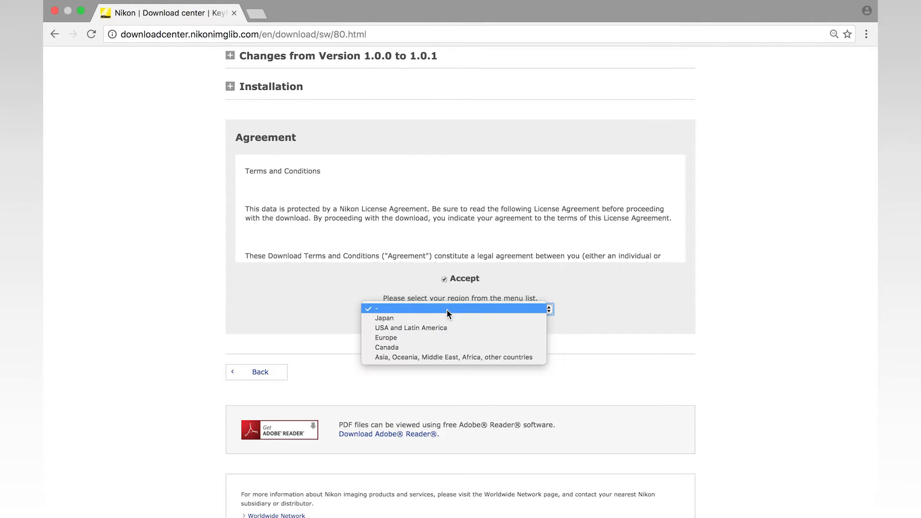
{"action": "left_click", "coordinate": [410, 327]}
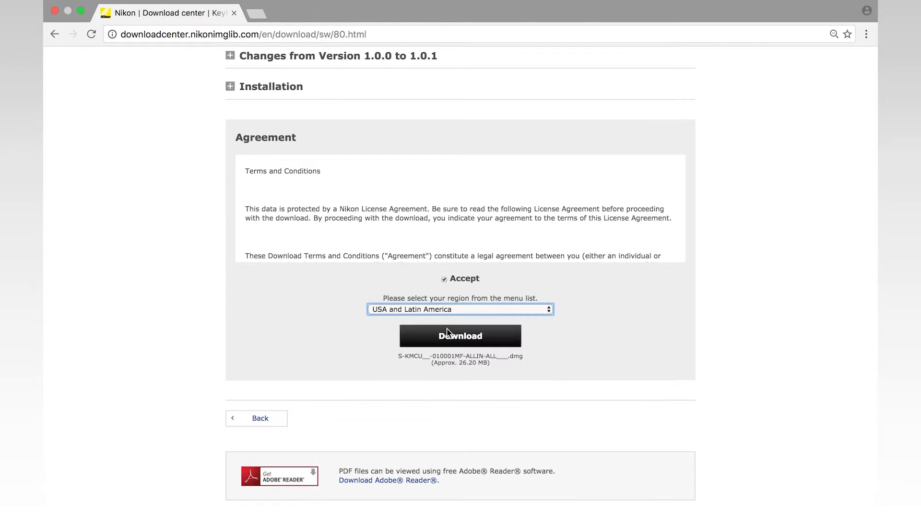
{"action": "left_click", "coordinate": [460, 335]}
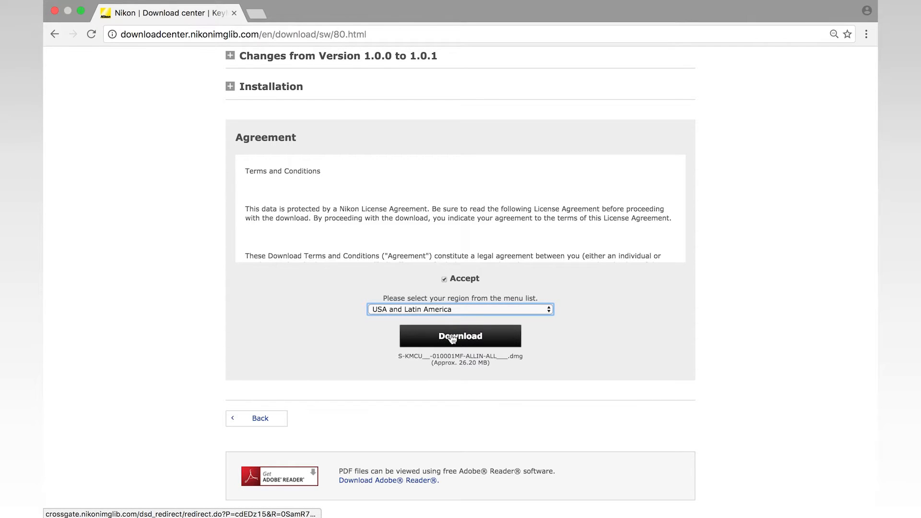
{"action": "left_click", "coordinate": [460, 336]}
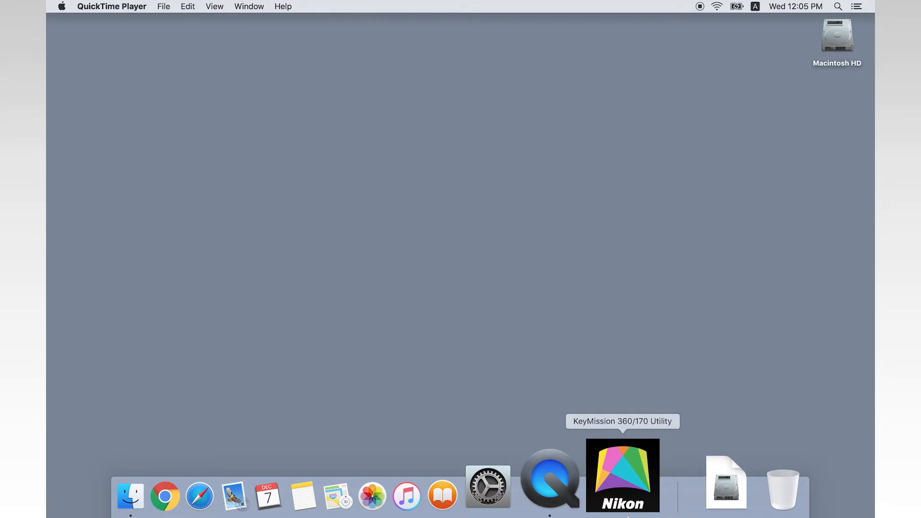
Launch KeyMission 360/170 Utility from the Dock so it searches for the camera.
{"action": "left_click", "coordinate": [622, 475]}
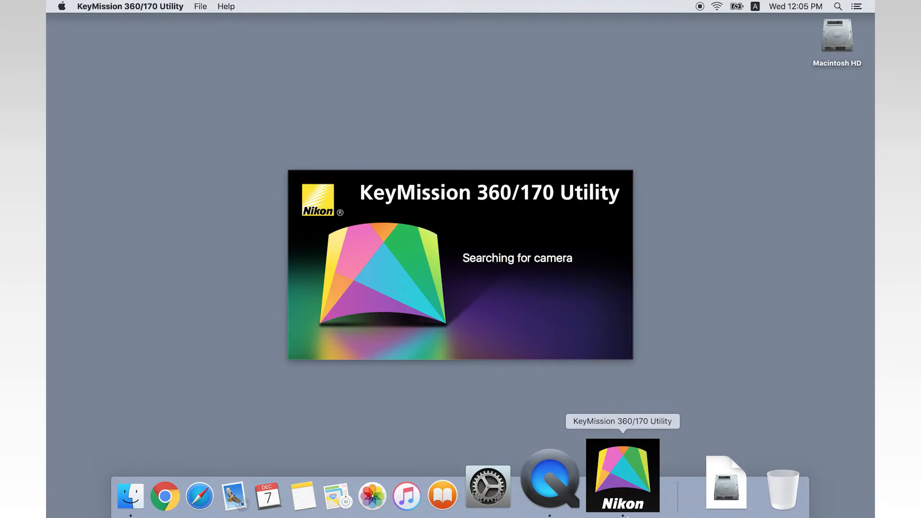
{"action": "mouse_move", "coordinate": [714, 394]}
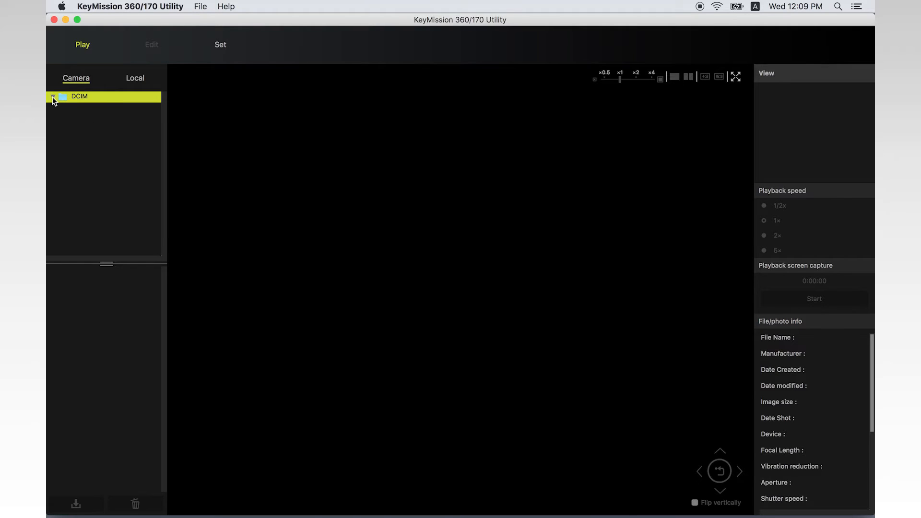
Expand the camera's DCIM folder and browse the 101NIKON thumbnails.
{"action": "left_click", "coordinate": [53, 96]}
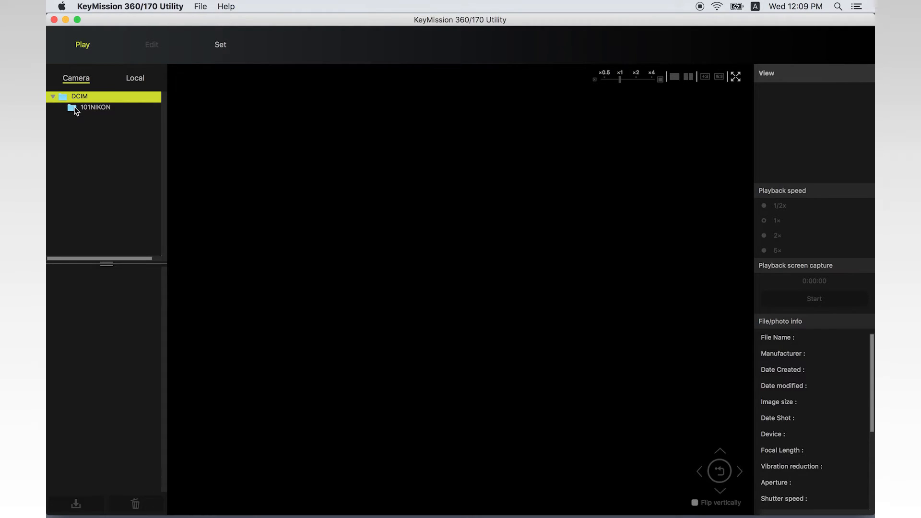
{"action": "left_click", "coordinate": [94, 107]}
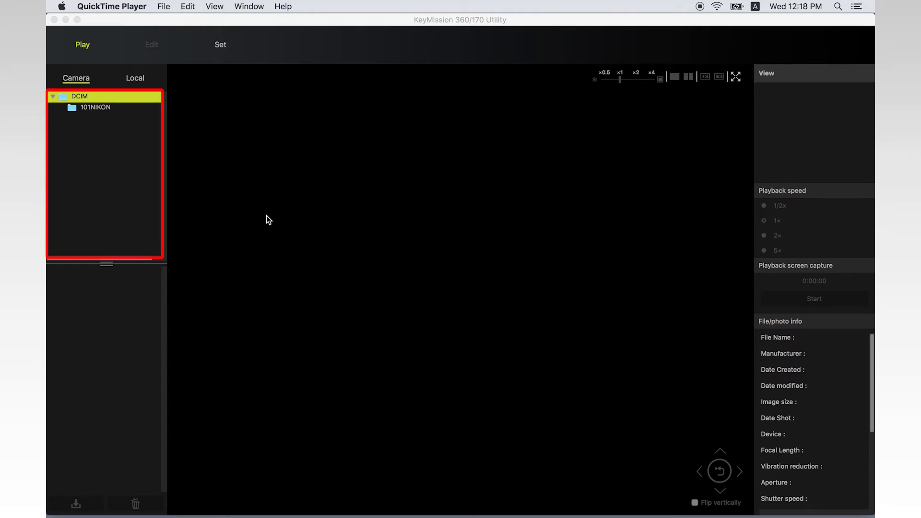
{"action": "left_click", "coordinate": [95, 107]}
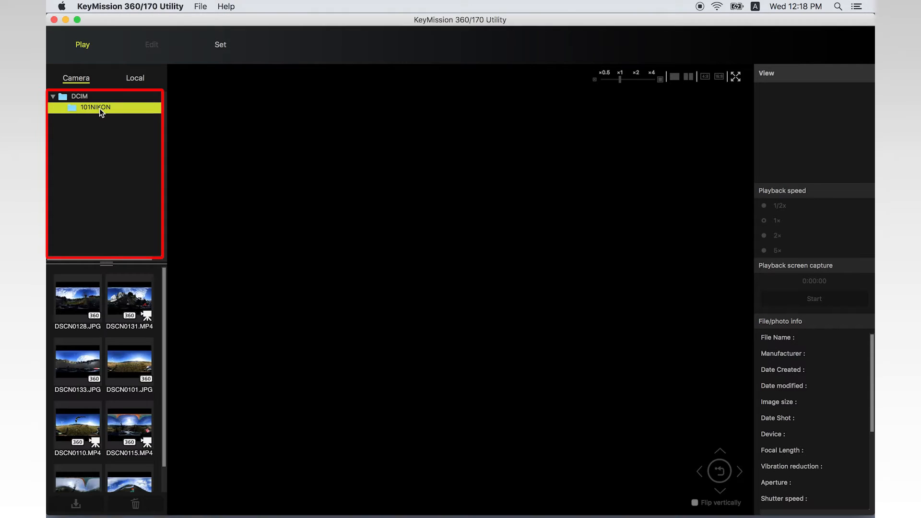
{"action": "left_click", "coordinate": [95, 107]}
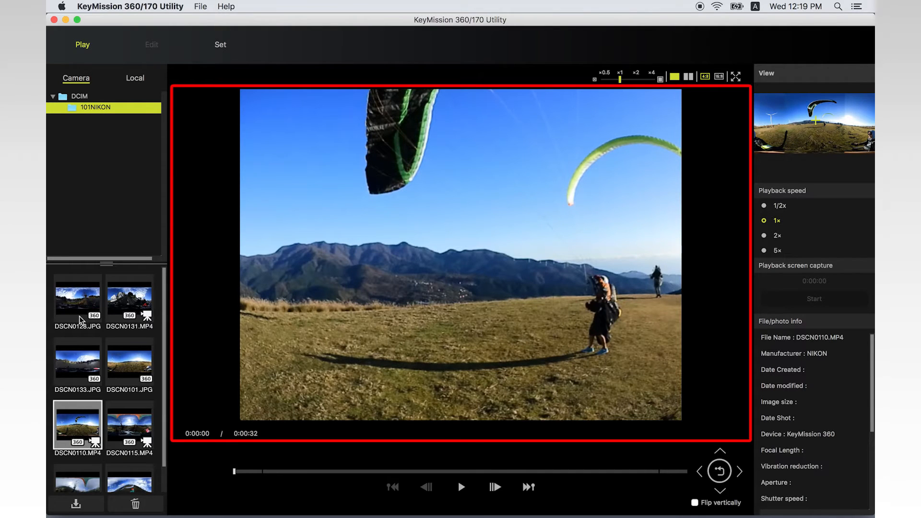
Open the 360° photo DSCN0128.JPG and pan the viewpoint around the playground scene.
{"action": "left_click", "coordinate": [76, 301]}
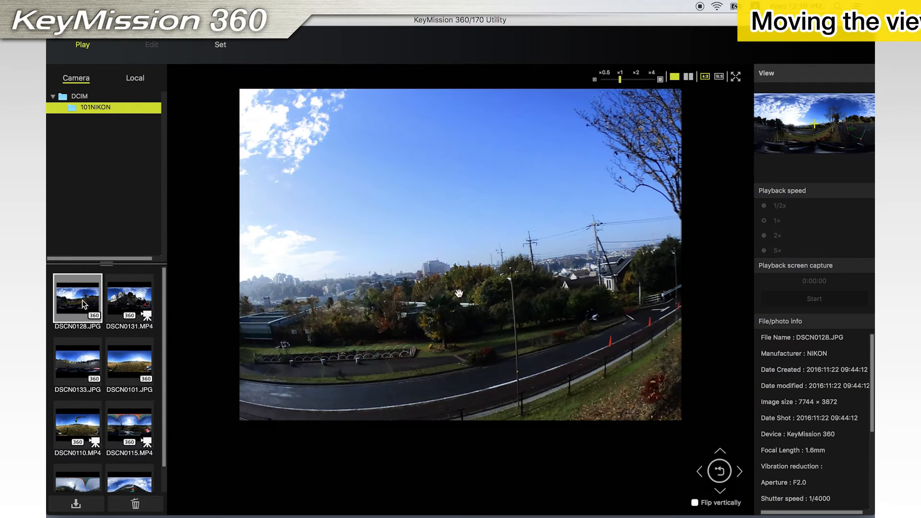
{"action": "left_click_drag", "start_coordinate": [458, 294], "coordinate": [439, 296]}
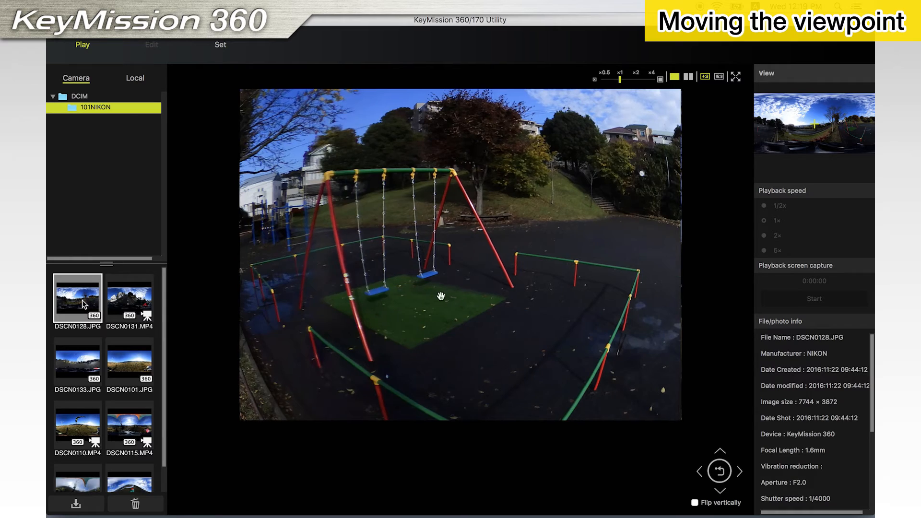
{"action": "left_click_drag", "start_coordinate": [441, 296], "coordinate": [628, 246]}
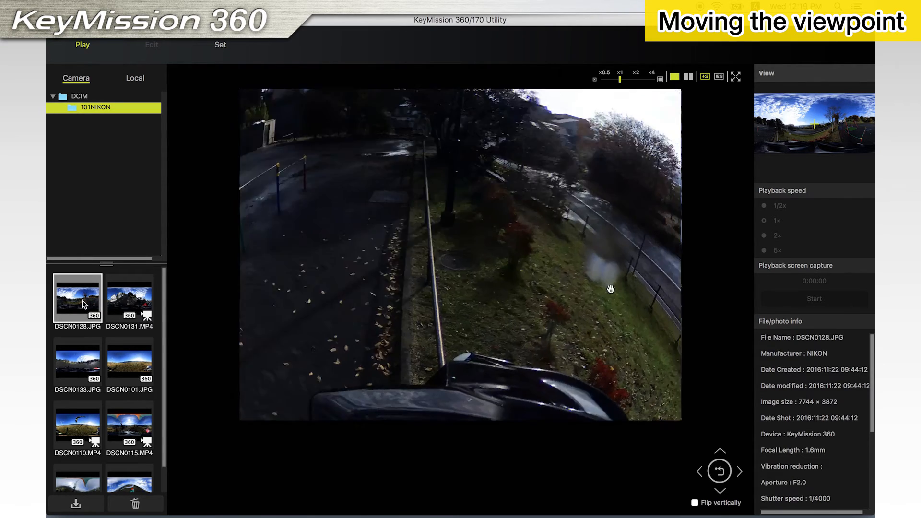
{"action": "left_click_drag", "start_coordinate": [610, 288], "coordinate": [481, 119]}
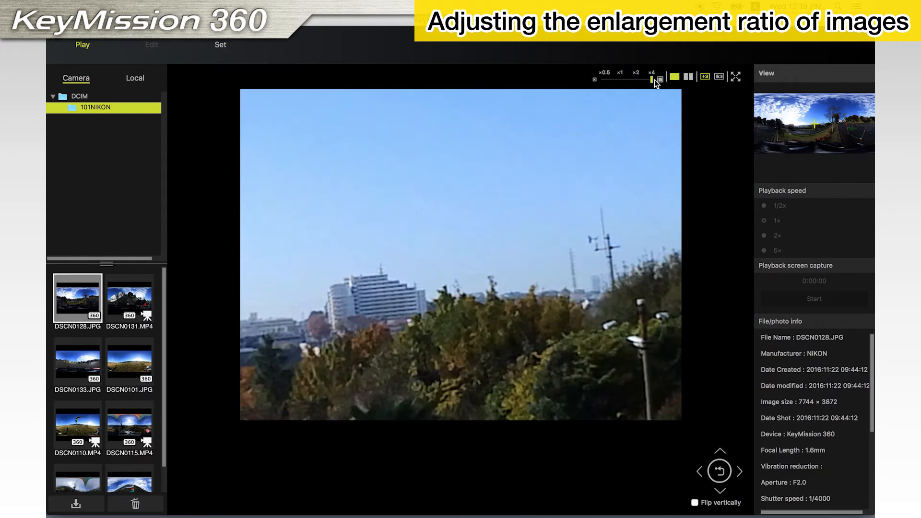
Try enlargement ratios of about ×2 and ×0.5 fisheye, then return to normal.
{"action": "left_click_drag", "start_coordinate": [651, 76], "coordinate": [634, 76]}
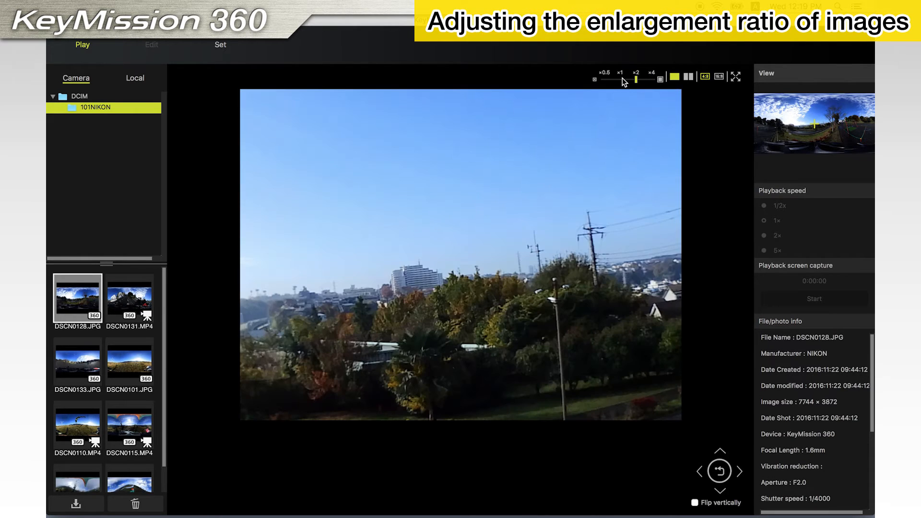
{"action": "left_click_drag", "start_coordinate": [636, 79], "coordinate": [601, 79]}
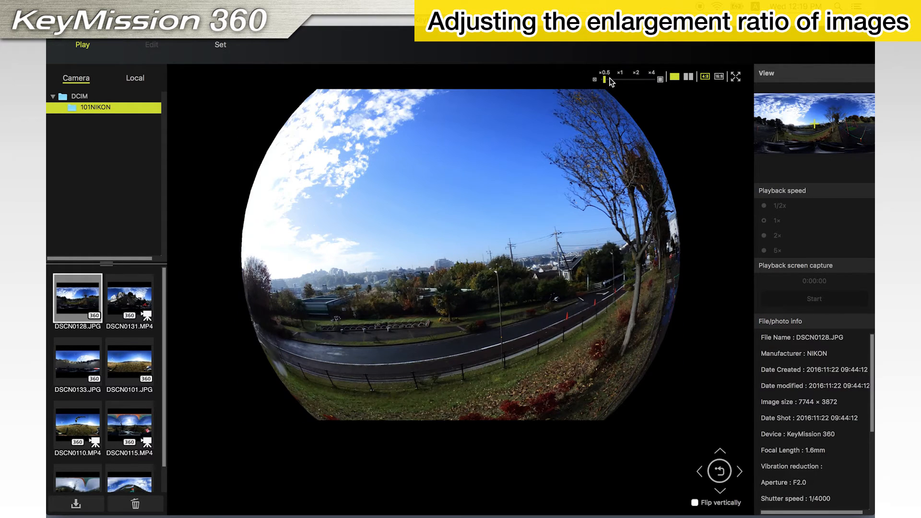
{"action": "left_click_drag", "start_coordinate": [607, 78], "coordinate": [620, 78]}
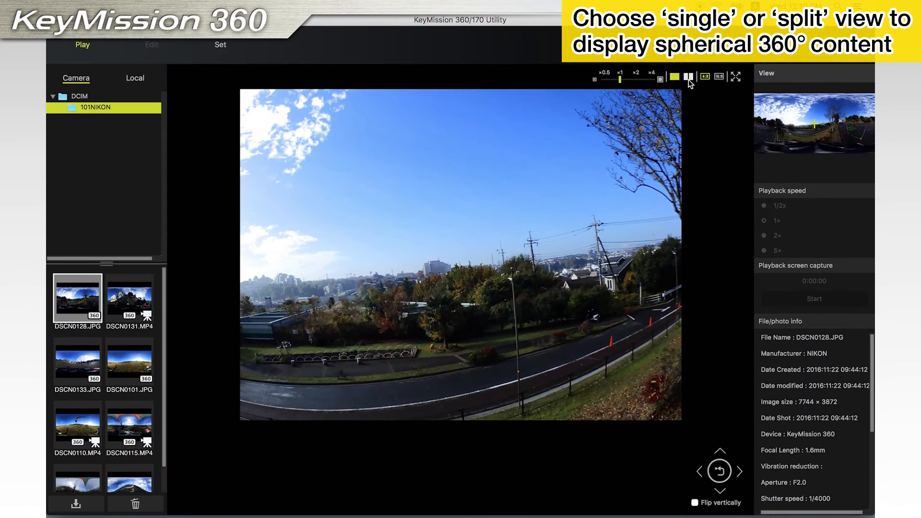
Display DSCN0128.JPG as two split views, then switch back to a single view.
{"action": "left_click", "coordinate": [688, 76]}
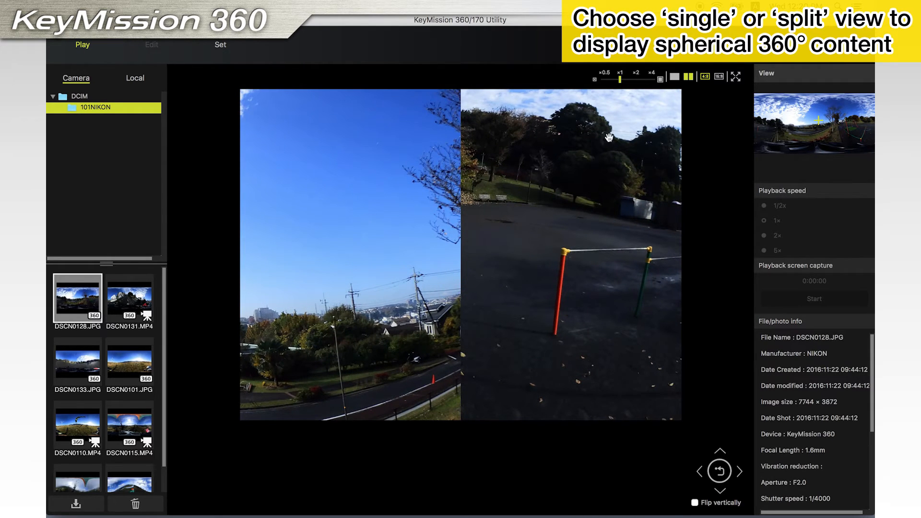
{"action": "left_click", "coordinate": [676, 76]}
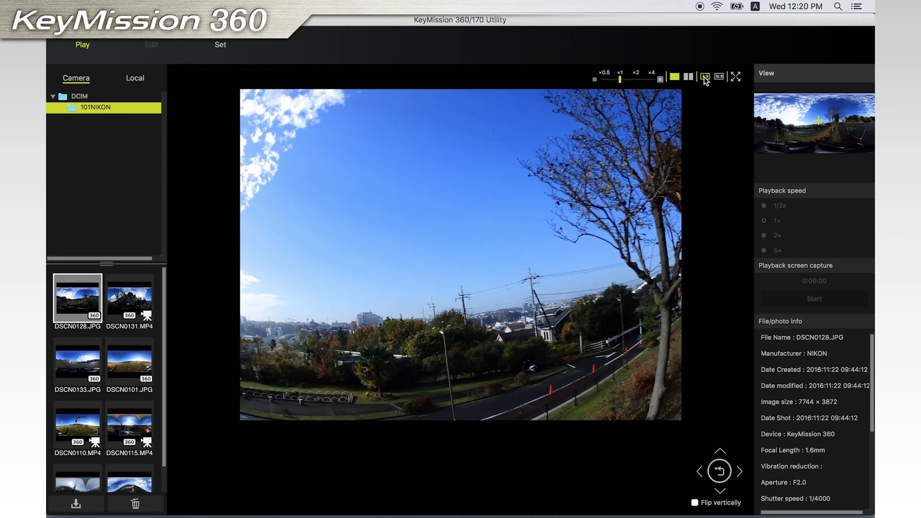
{"action": "left_click", "coordinate": [704, 77]}
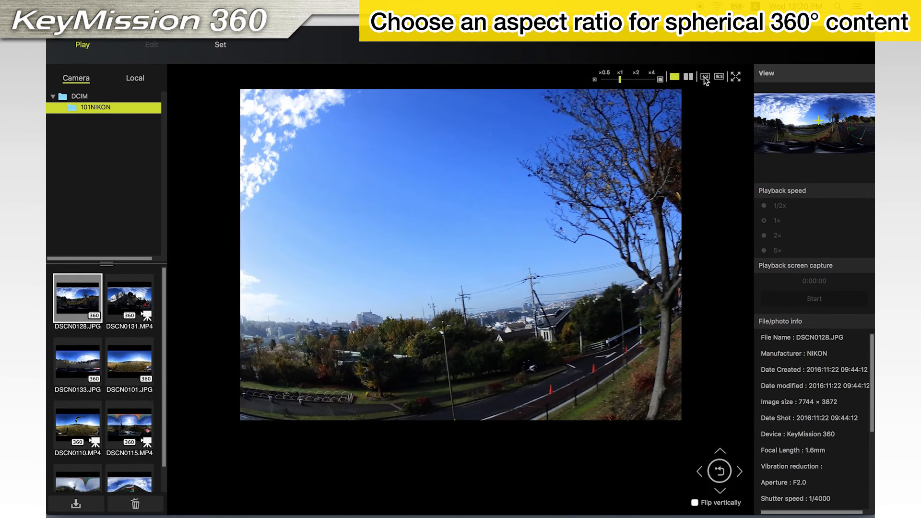
Show DSCN0128.JPG in 16:9 aspect ratio, then switch it back to 4:3.
{"action": "left_click", "coordinate": [719, 76]}
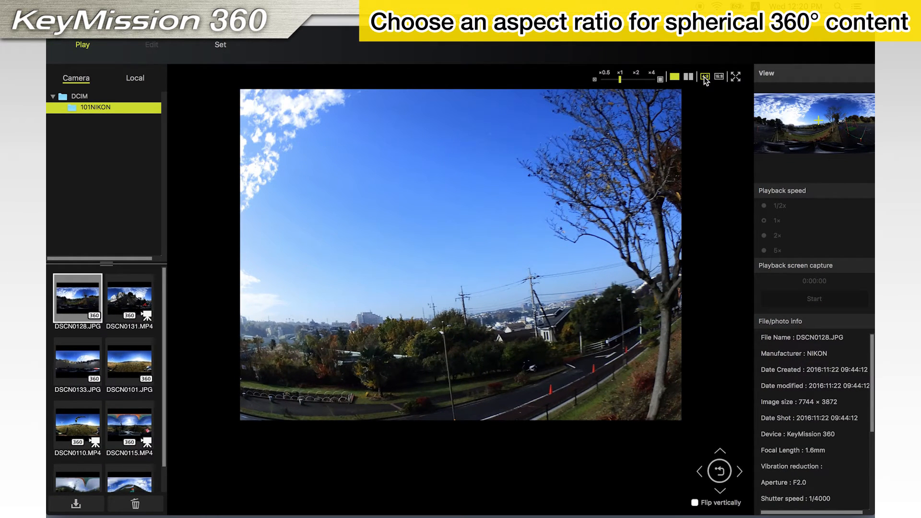
{"action": "left_click", "coordinate": [704, 76]}
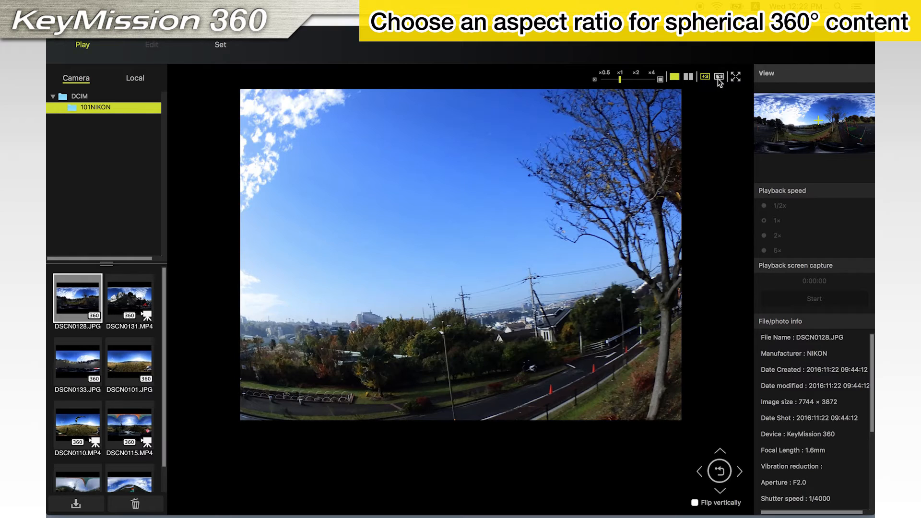
{"action": "left_click", "coordinate": [719, 76]}
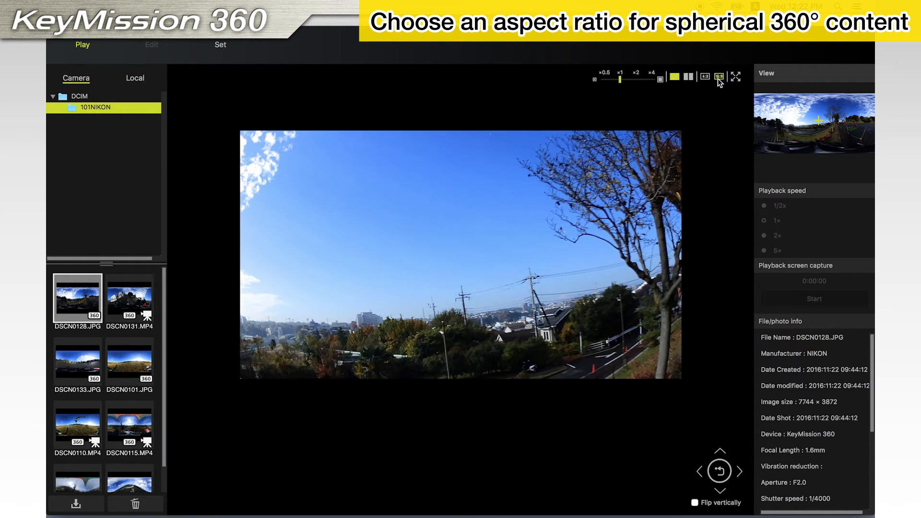
{"action": "left_click", "coordinate": [705, 76]}
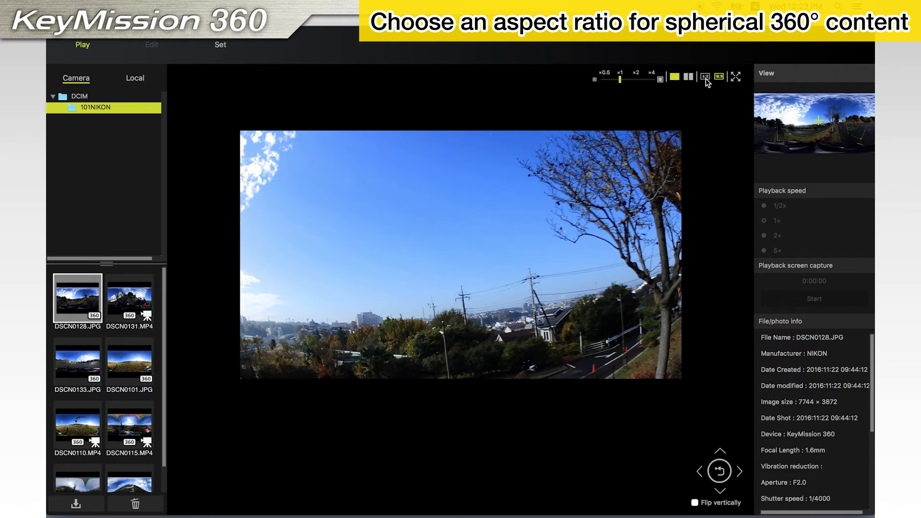
{"action": "left_click", "coordinate": [704, 76]}
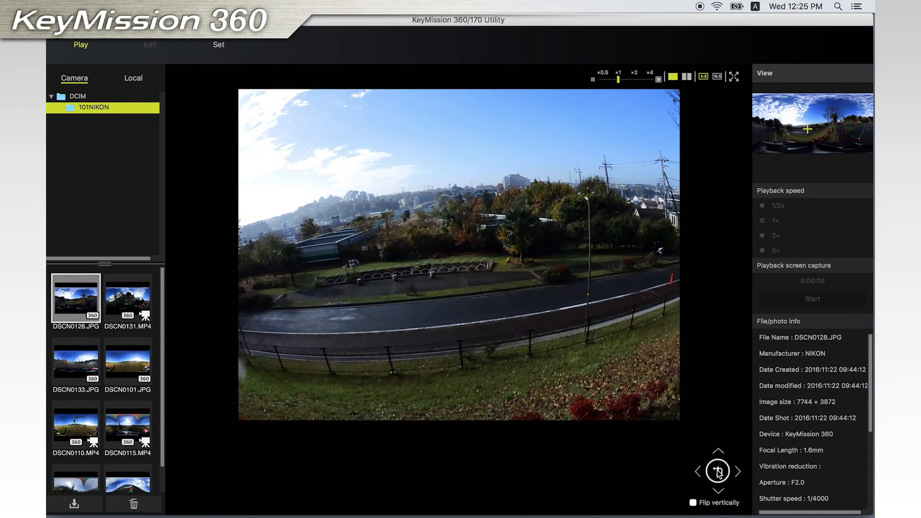
{"action": "left_click", "coordinate": [717, 471]}
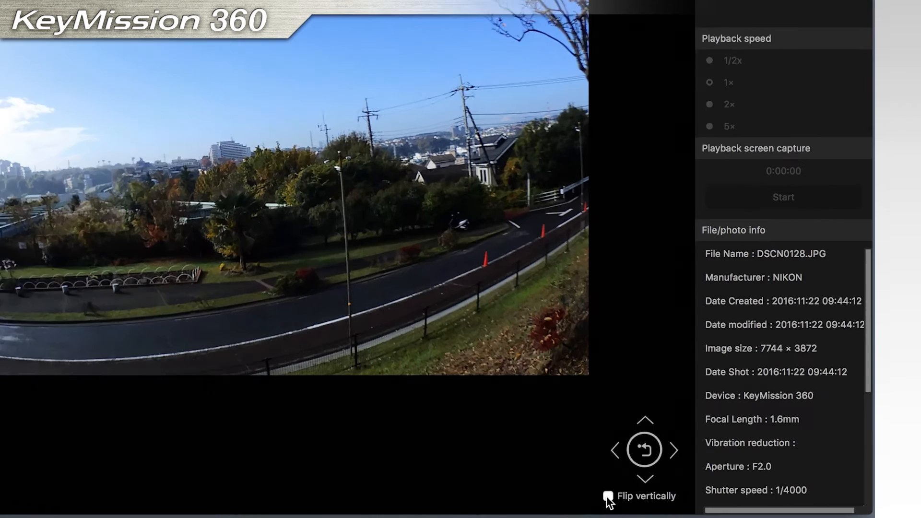
{"action": "left_click", "coordinate": [608, 495]}
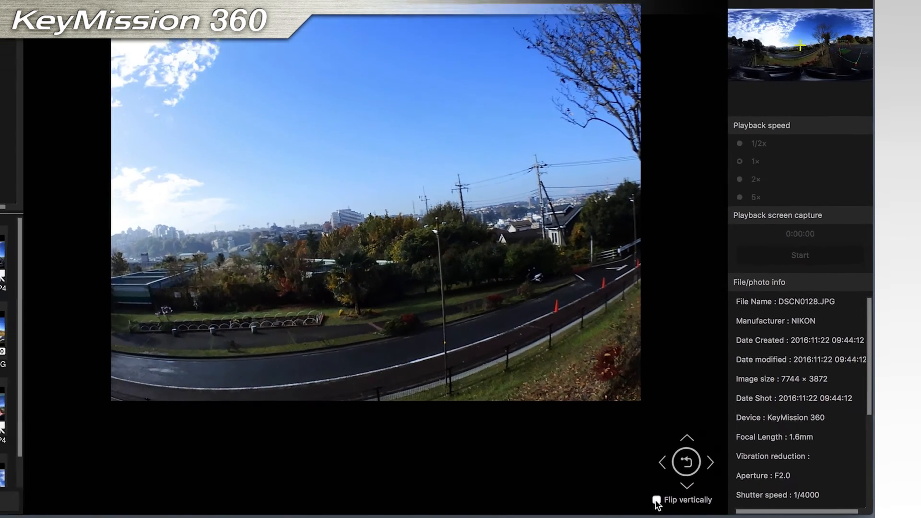
{"action": "left_click", "coordinate": [695, 503]}
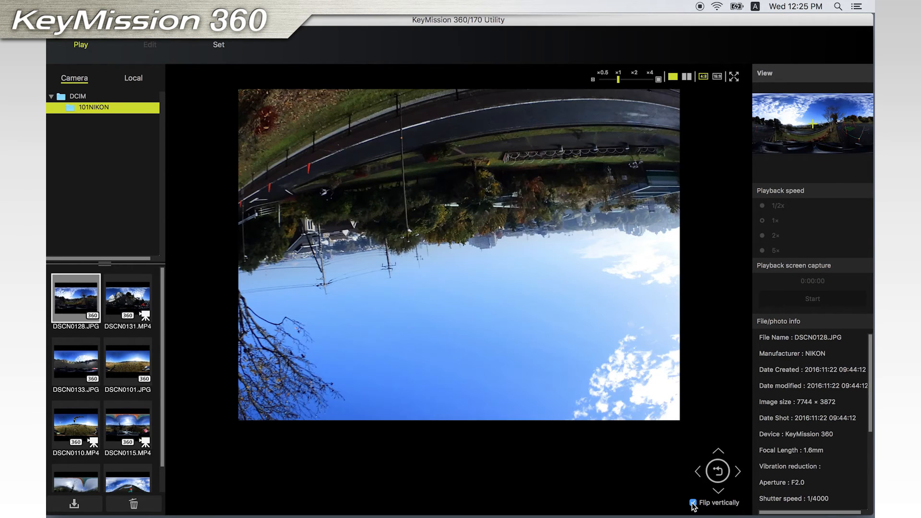
{"action": "left_click", "coordinate": [694, 503]}
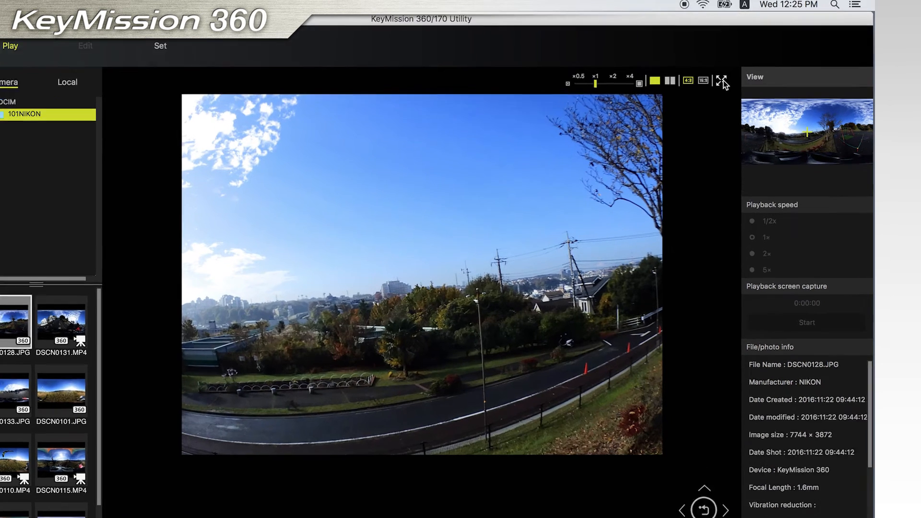
Select the DSCN0110.MP4 movie thumbnail in the Camera file list.
{"action": "left_click", "coordinate": [722, 81]}
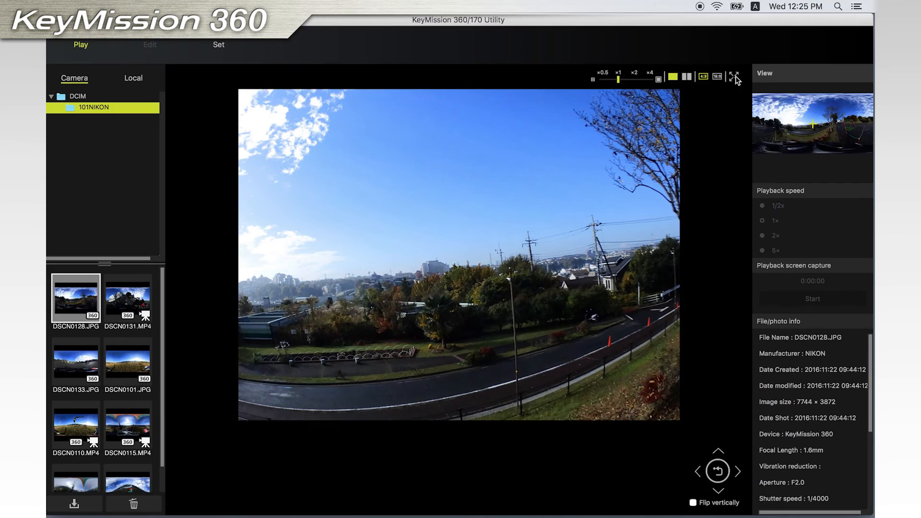
{"action": "left_click", "coordinate": [733, 77]}
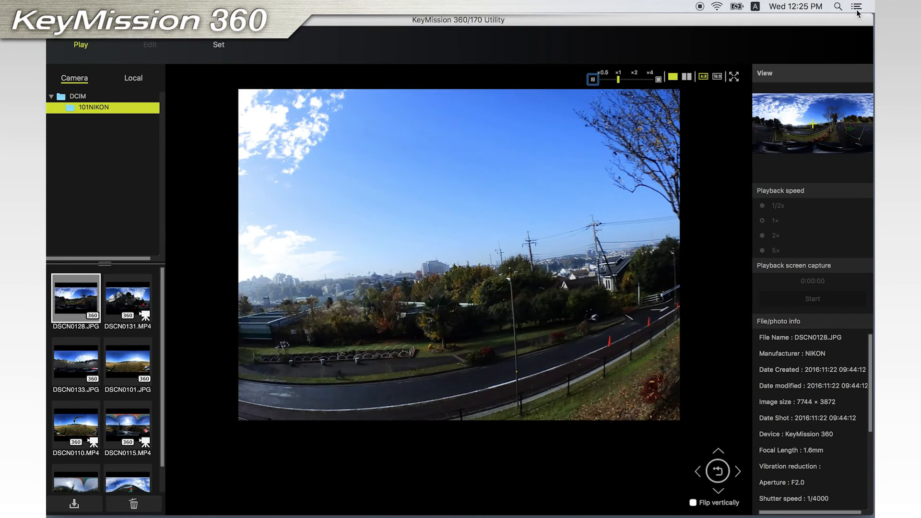
{"action": "left_click", "coordinate": [76, 424]}
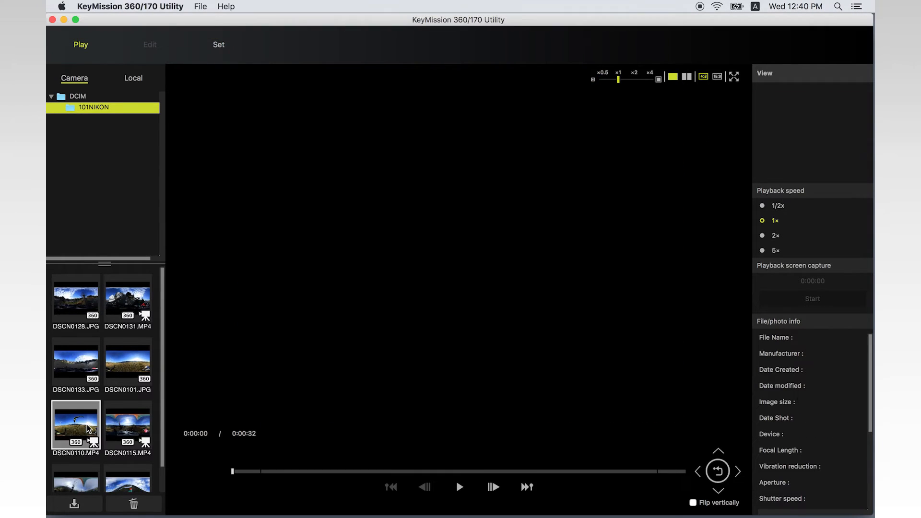
Open DSCN0110.MP4 in the viewer, play the paragliding footage briefly, then pause.
{"action": "double_click", "coordinate": [75, 424]}
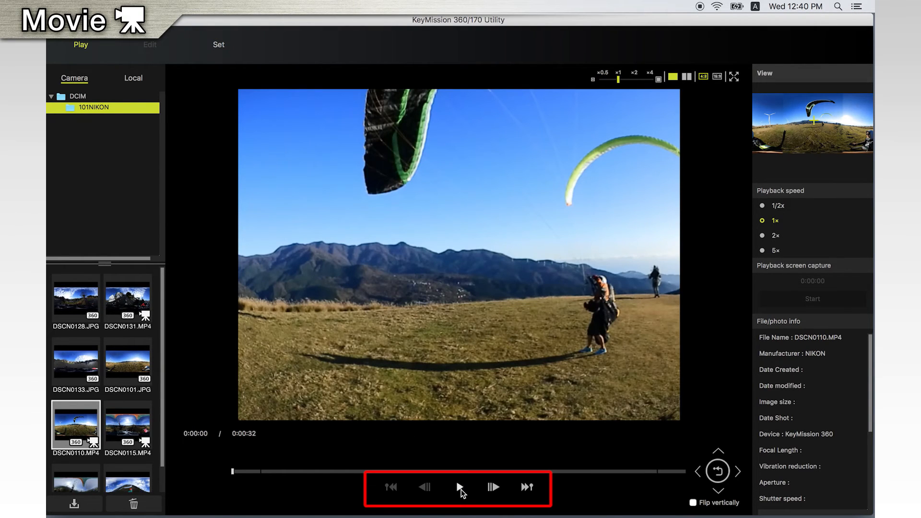
{"action": "left_click", "coordinate": [460, 487]}
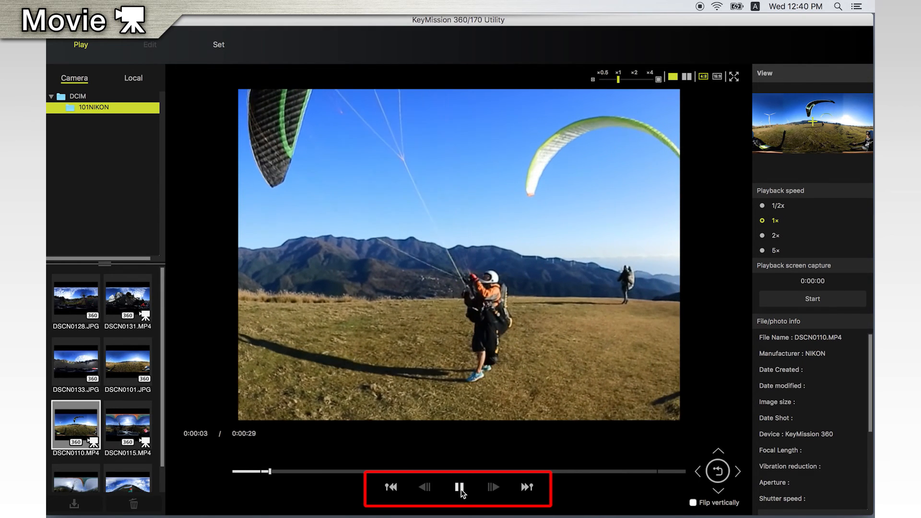
{"action": "left_click", "coordinate": [460, 487]}
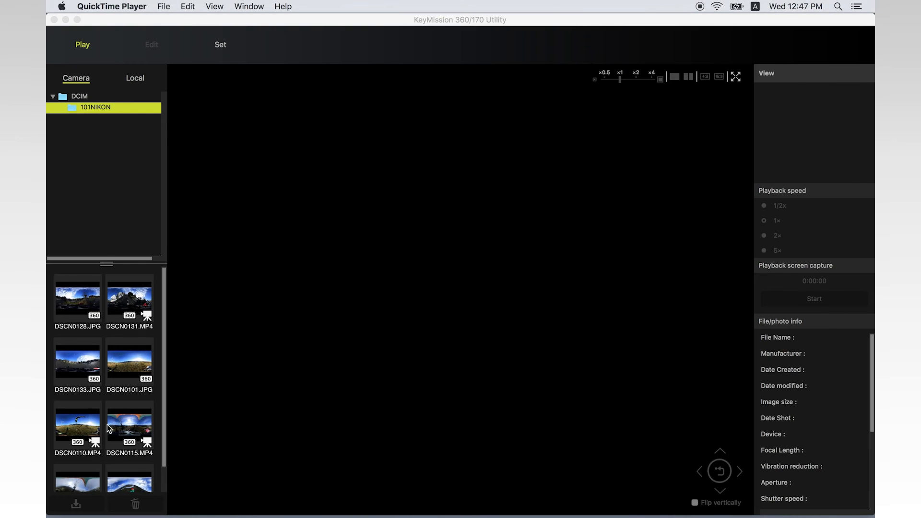
Reopen DSCN0110.MP4 and download it into the Movies folder.
{"action": "double_click", "coordinate": [78, 423]}
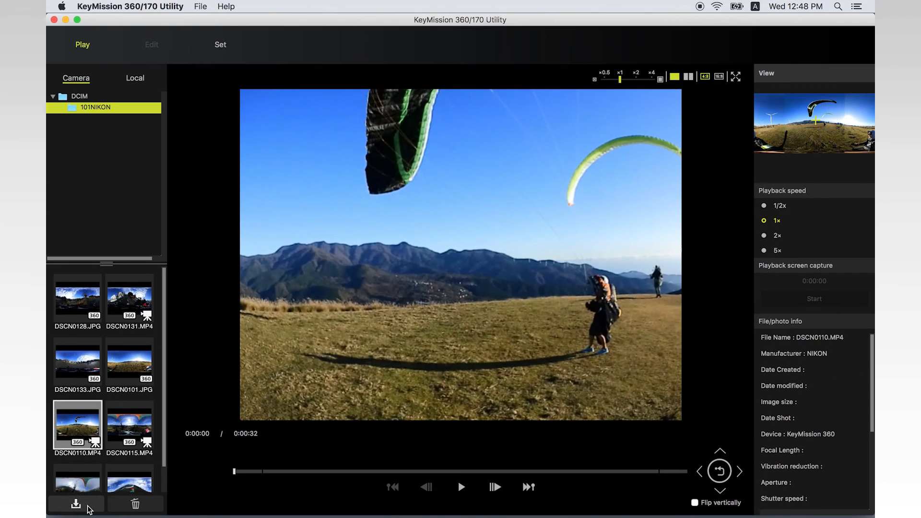
{"action": "left_click", "coordinate": [76, 505]}
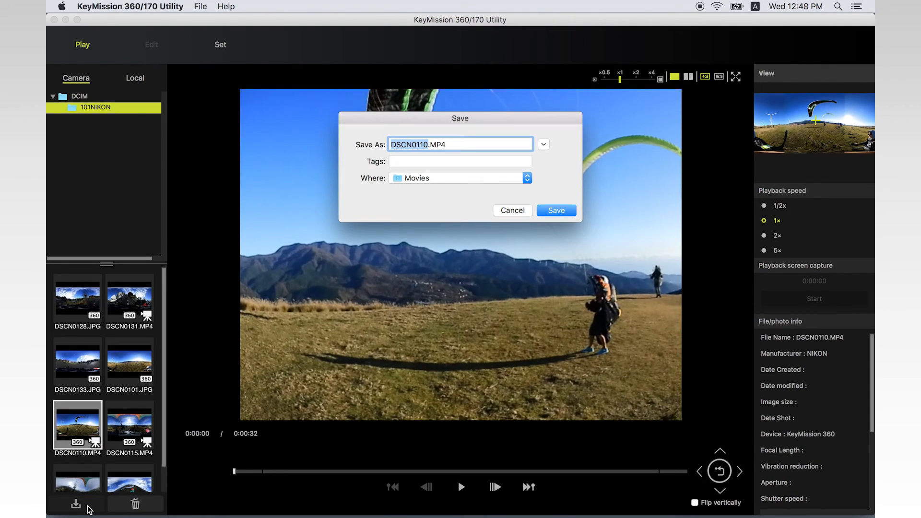
{"action": "mouse_move", "coordinate": [141, 464]}
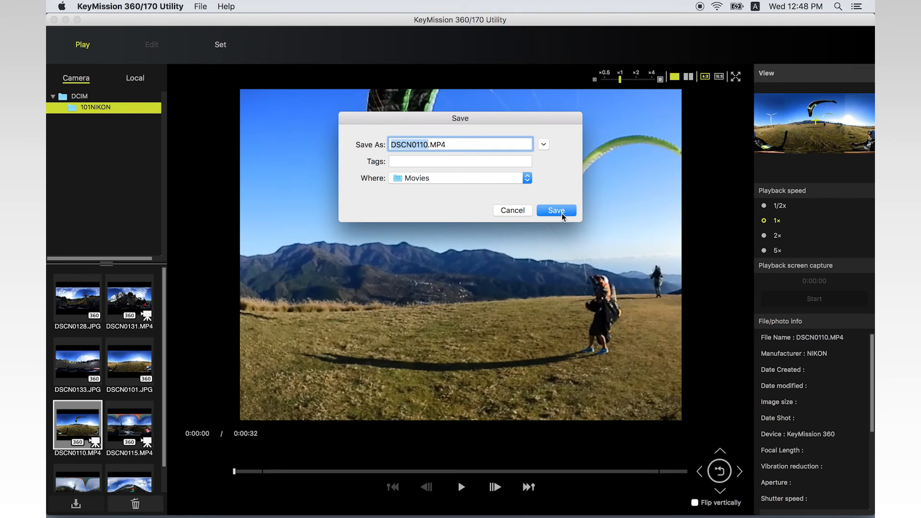
{"action": "left_click", "coordinate": [555, 210]}
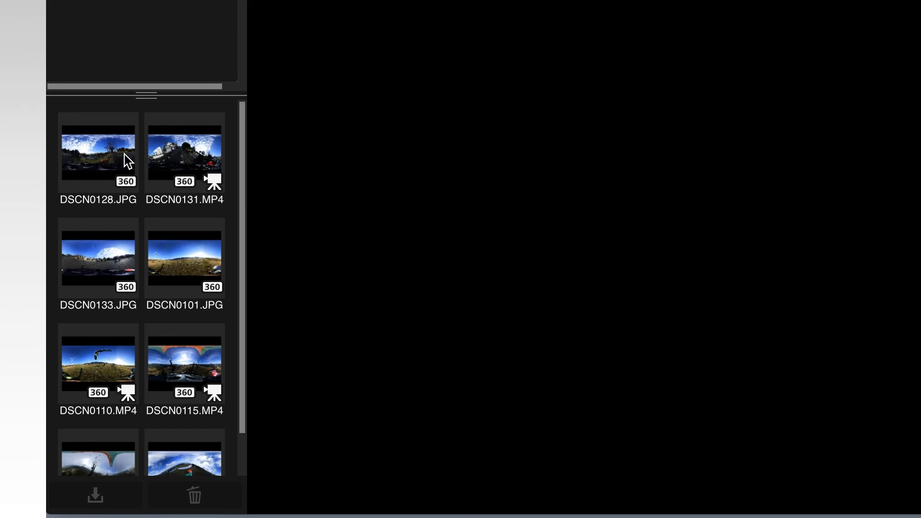
Download DSCN0128.JPG, DSCN0101.JPG and DSCN0110.MP4 as one multi-selection.
{"action": "left_click", "coordinate": [98, 154]}
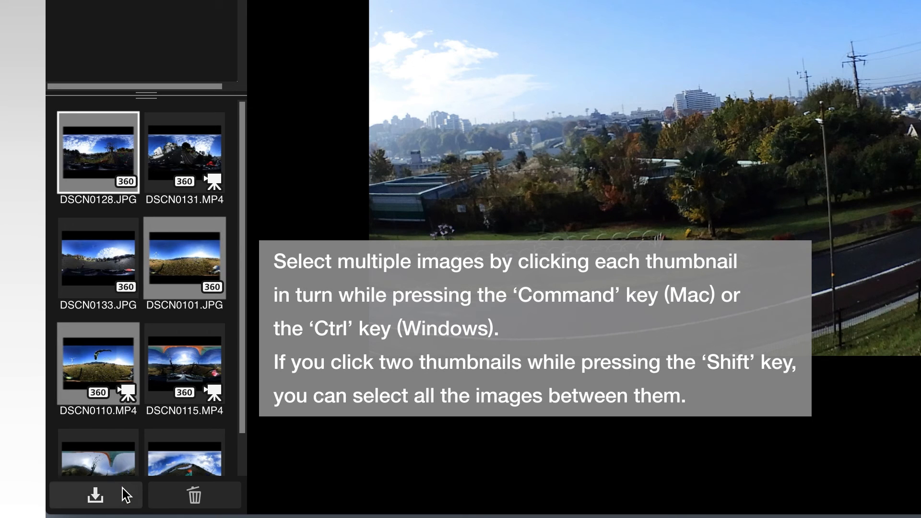
{"action": "left_click", "coordinate": [95, 495]}
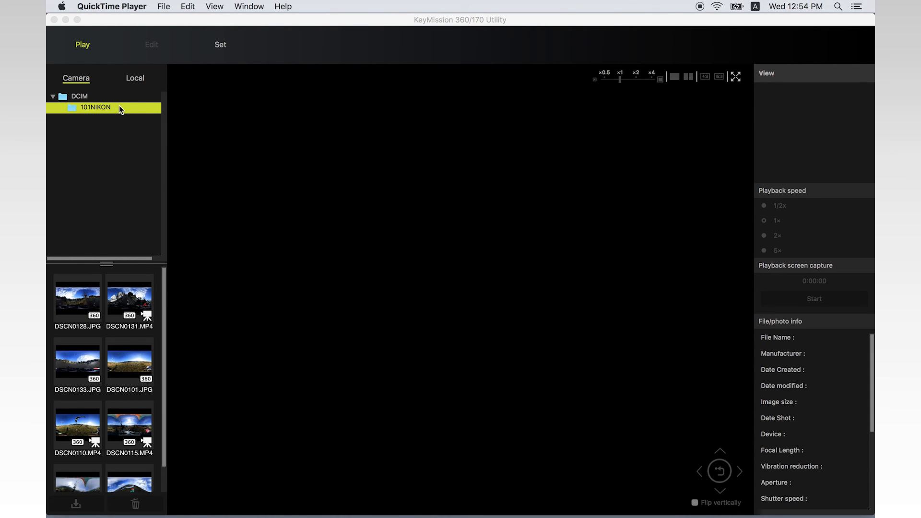
{"action": "mouse_move", "coordinate": [91, 301]}
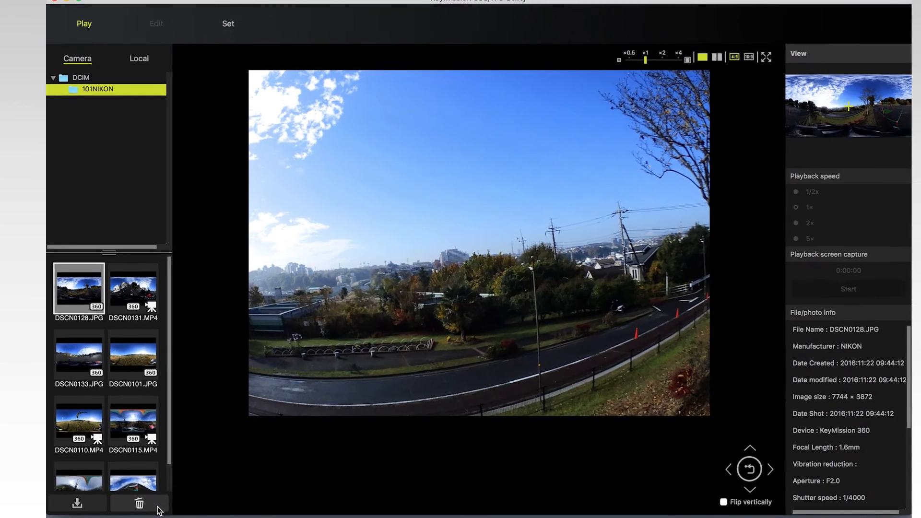
Delete DSCN0128.JPG from the camera after confirming, then view the camera's Set settings.
{"action": "left_click", "coordinate": [139, 503]}
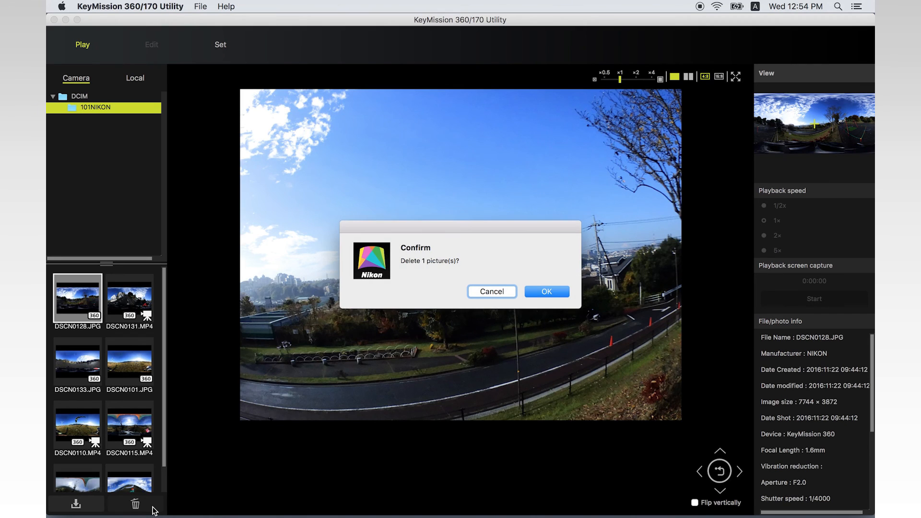
{"action": "left_click", "coordinate": [545, 291]}
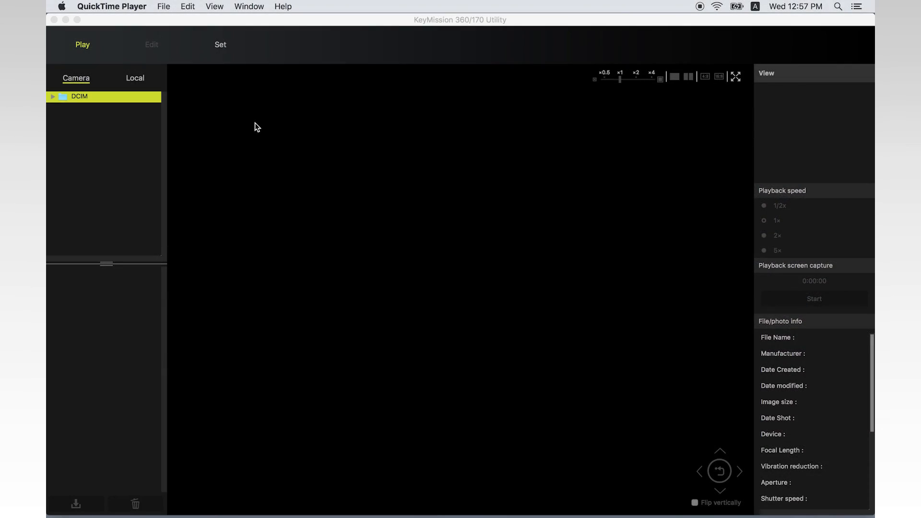
{"action": "left_click", "coordinate": [220, 45]}
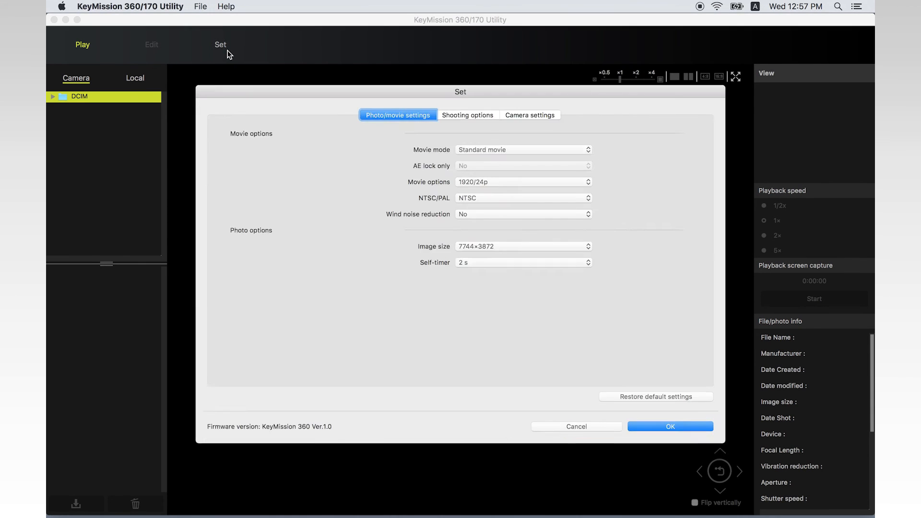